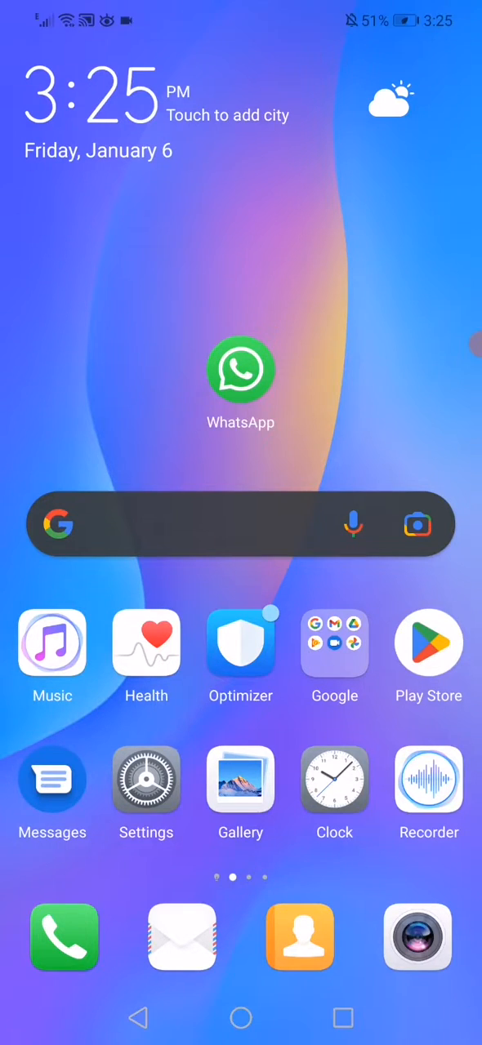
# - Open Settings, visit Wireless & networks, and return to the main Settings list
pyautogui.click(146, 779)
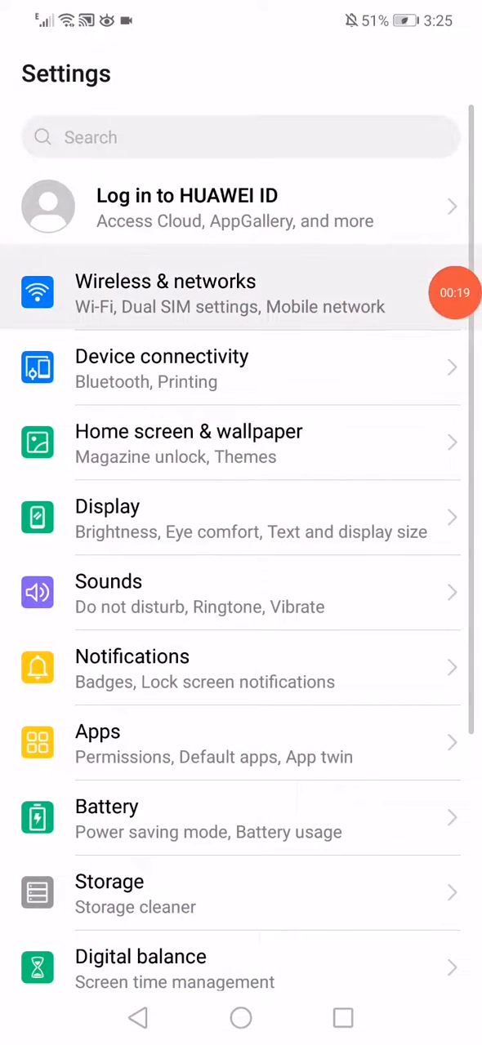
pyautogui.click(165, 292)
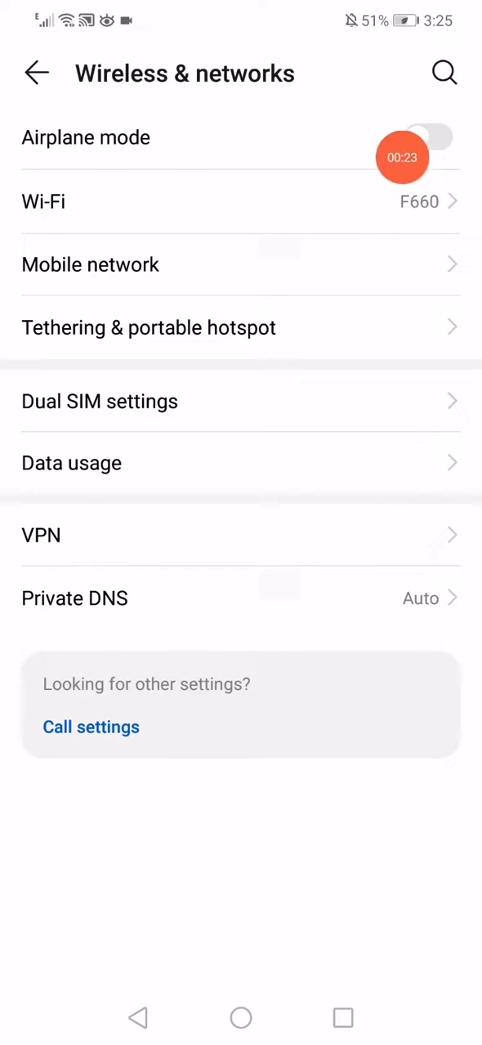
pyautogui.click(38, 73)
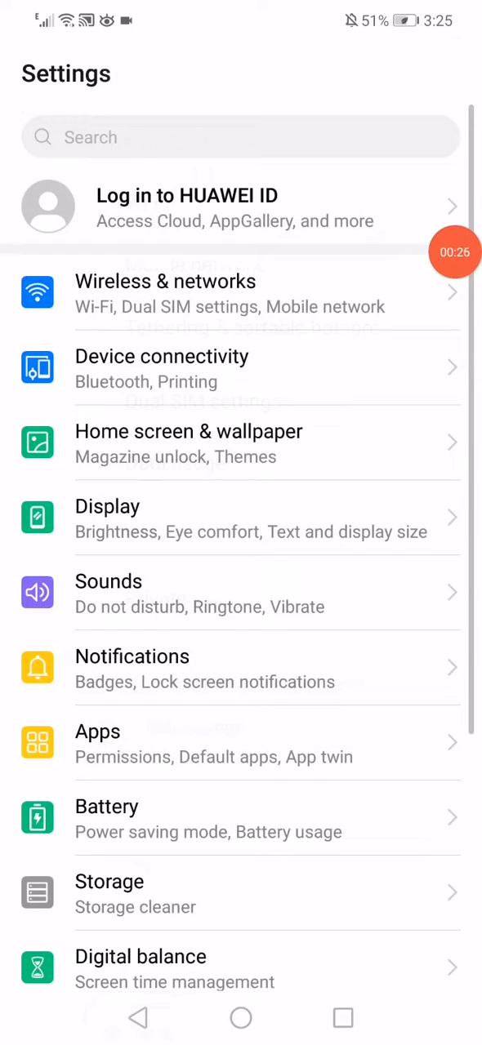
# - Go through Apps to the full installed-apps list and open WhatsApp's App info
pyautogui.click(97, 743)
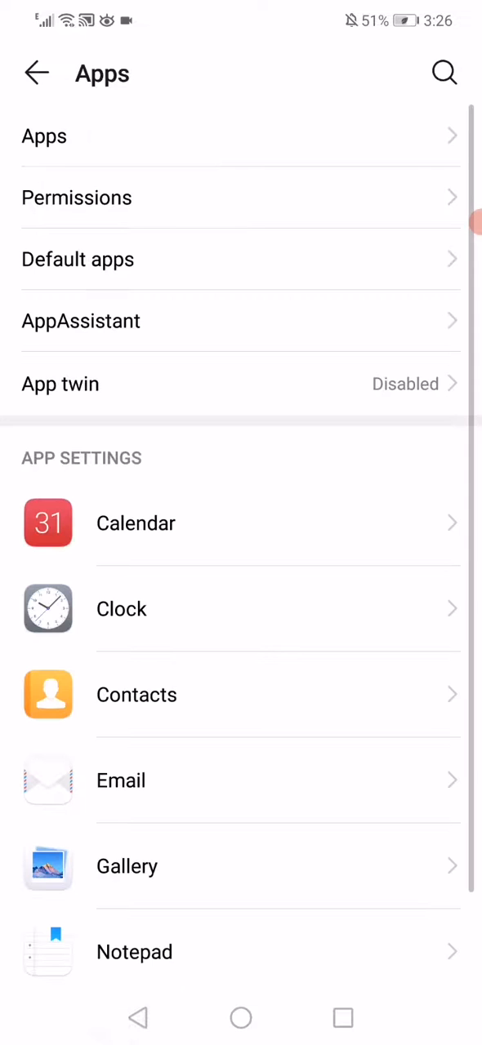
pyautogui.click(44, 136)
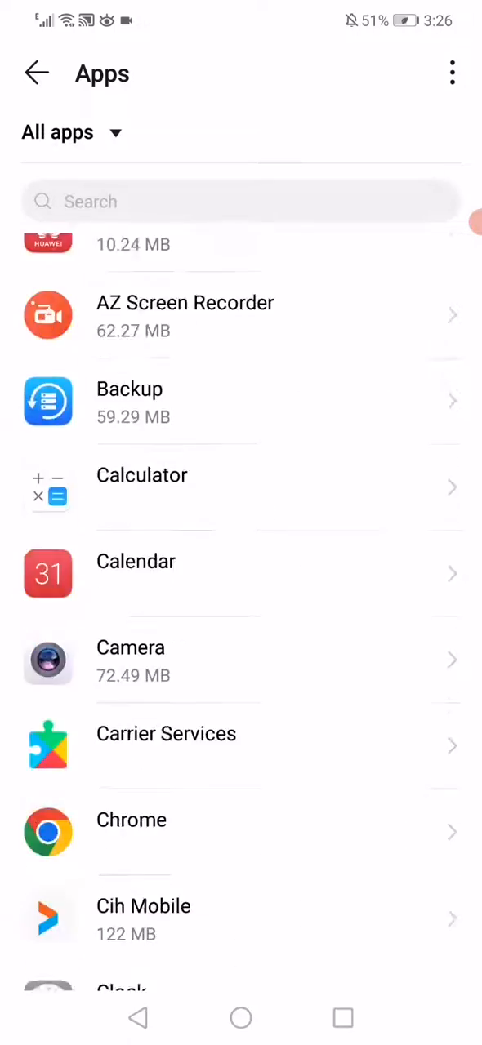
pyautogui.scroll(-3)
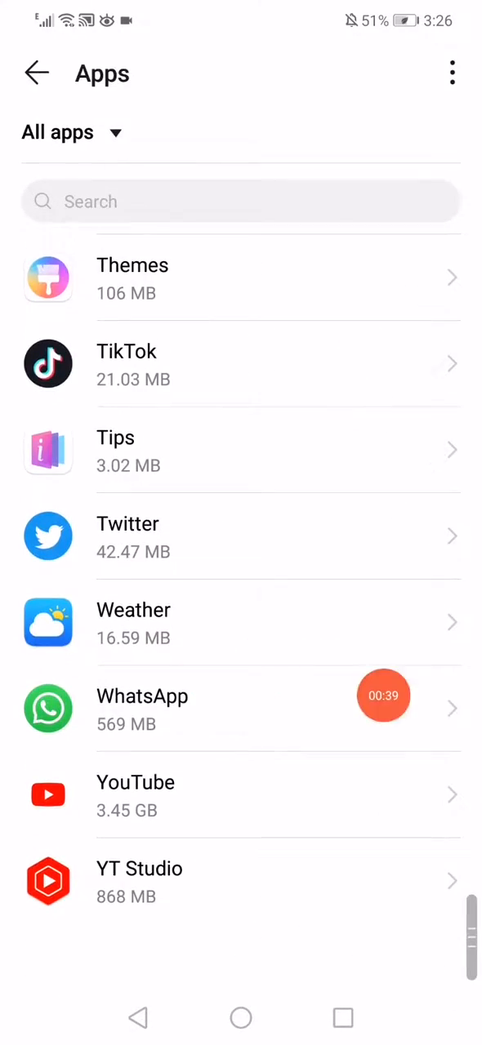
pyautogui.click(142, 696)
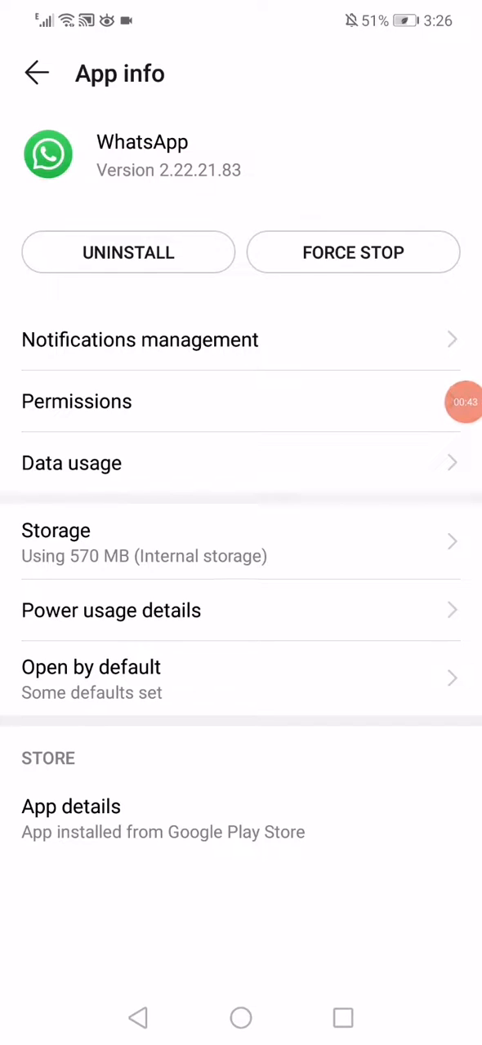
pyautogui.click(139, 340)
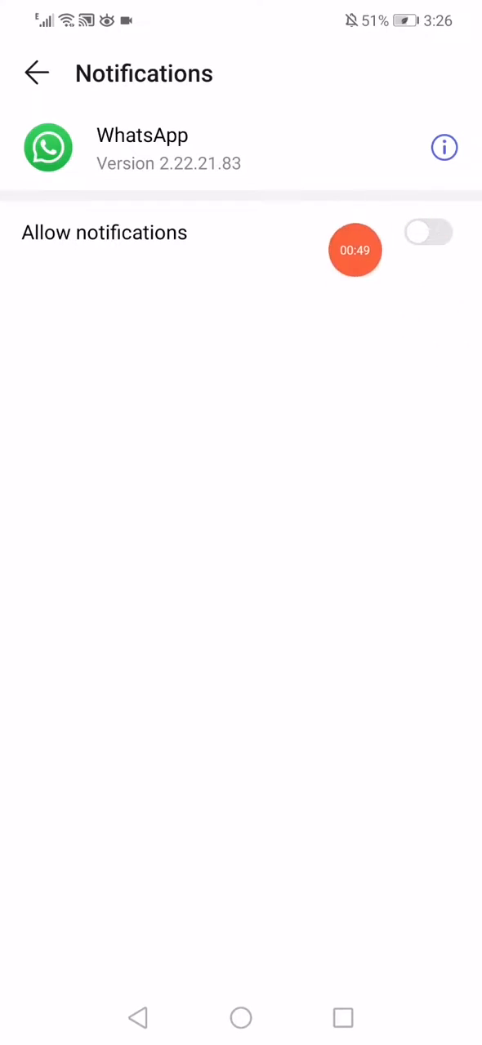
pyautogui.click(36, 72)
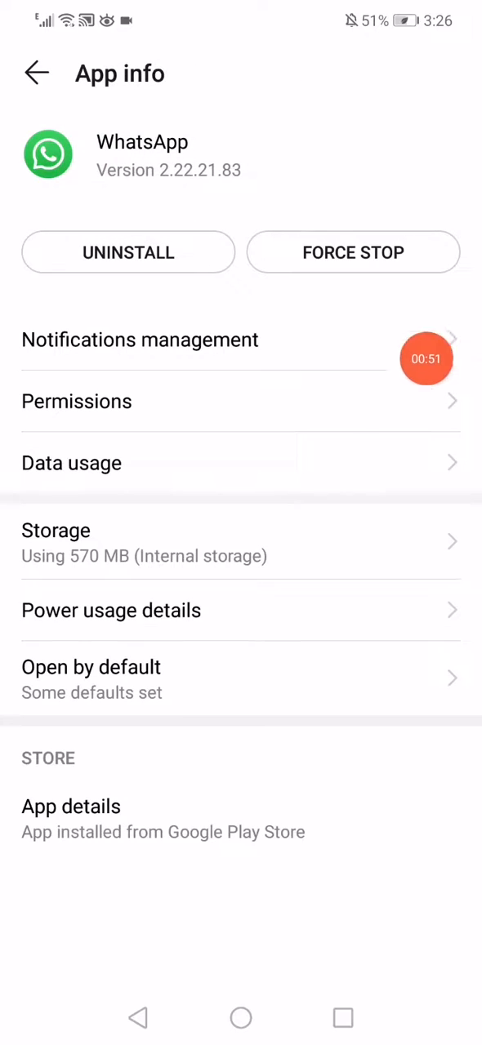
# - Review WhatsApp's permissions, then open its Data usage page showing all network access allowed
pyautogui.click(77, 402)
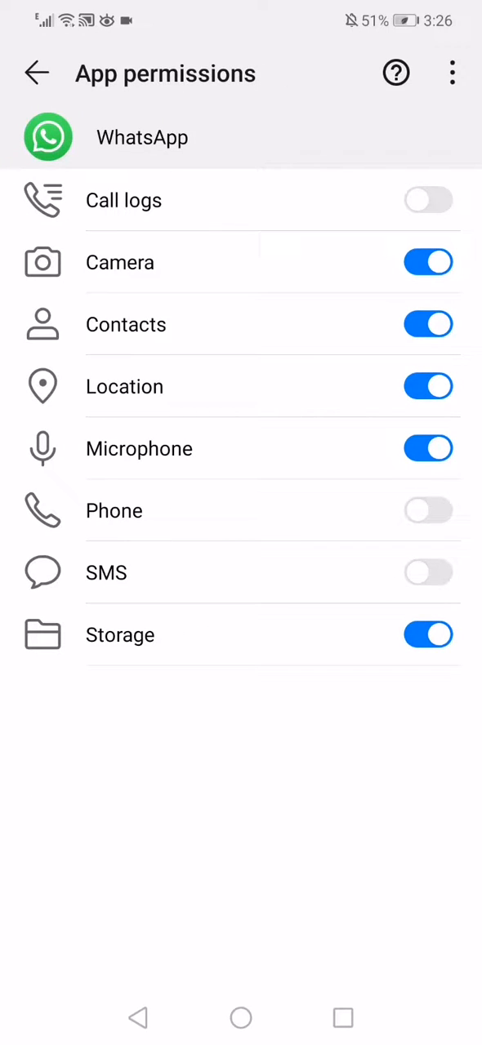
pyautogui.click(137, 1017)
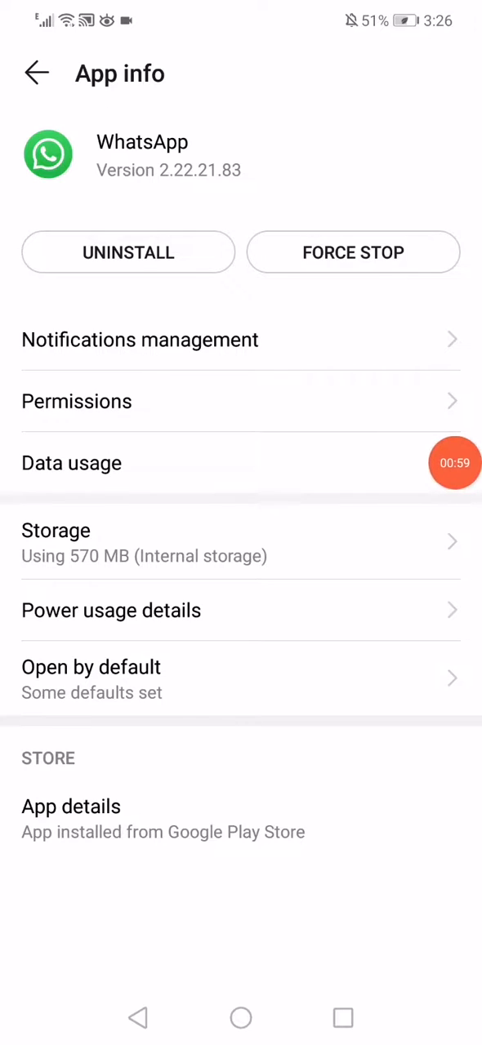
pyautogui.click(71, 463)
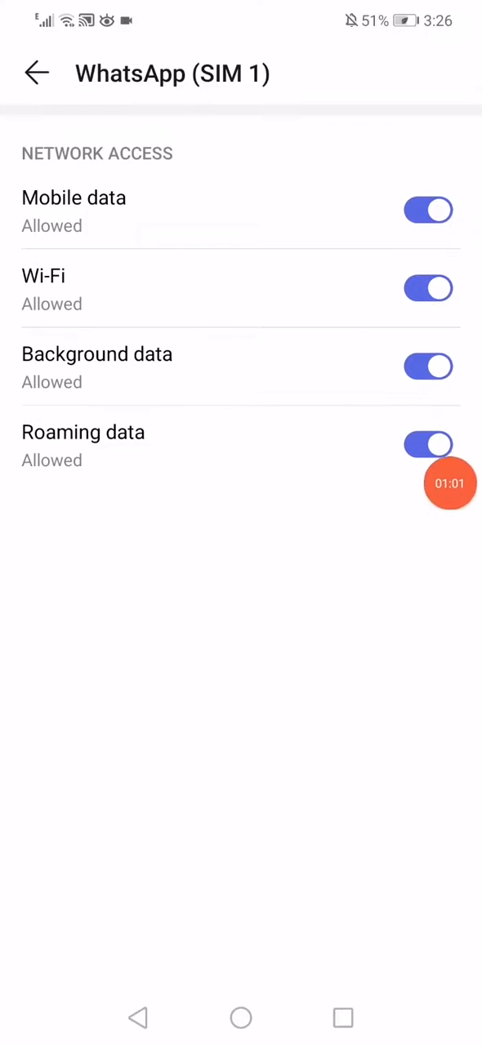